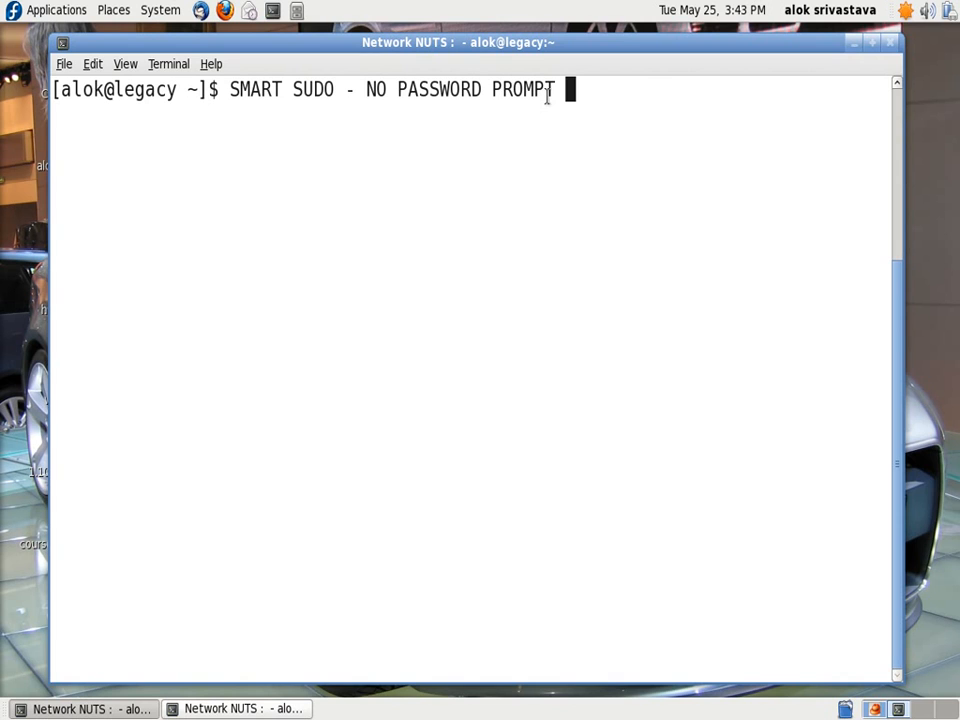
Step: Type the banner 'SMART SUDO - NO PASSWORD PROMPT - SMART HACK' at the prompt, unrun
text(-)
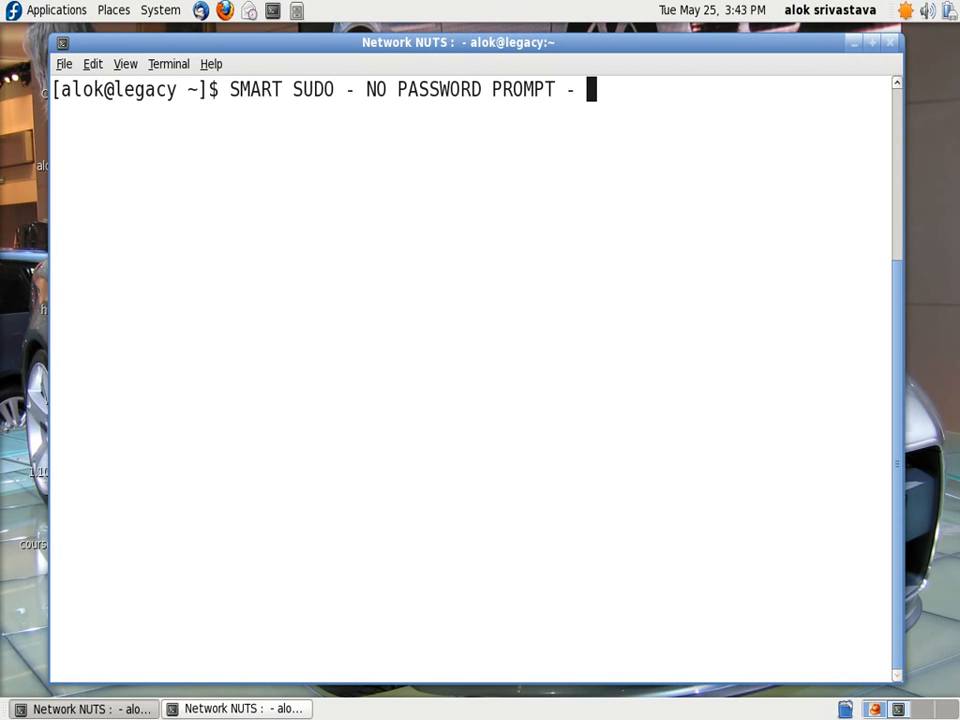
text(SMART HACK)
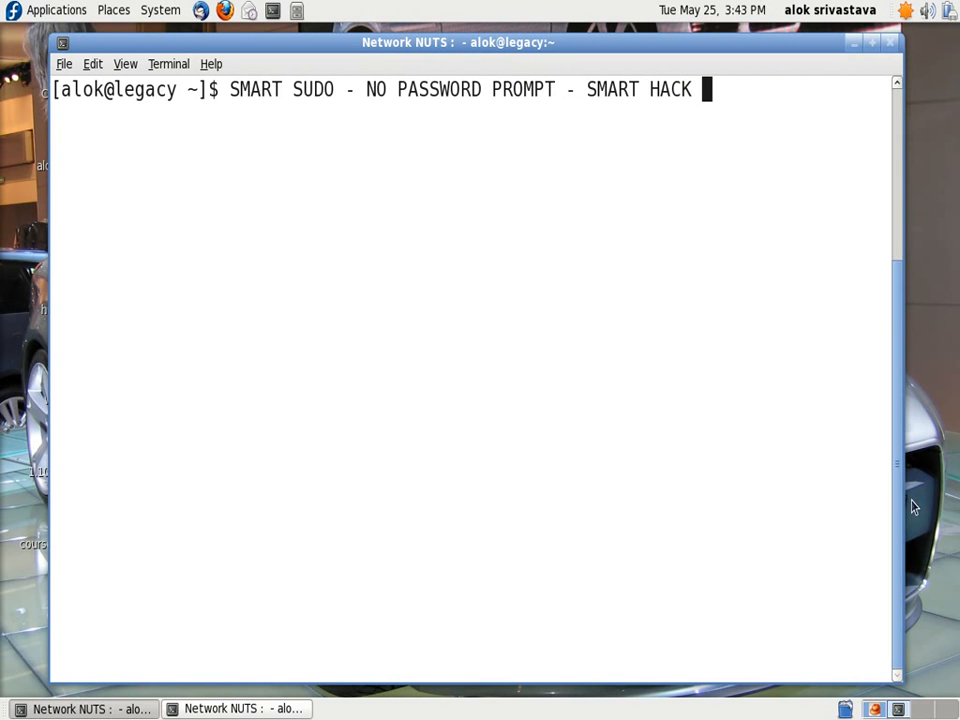
mouse_move(875, 708)
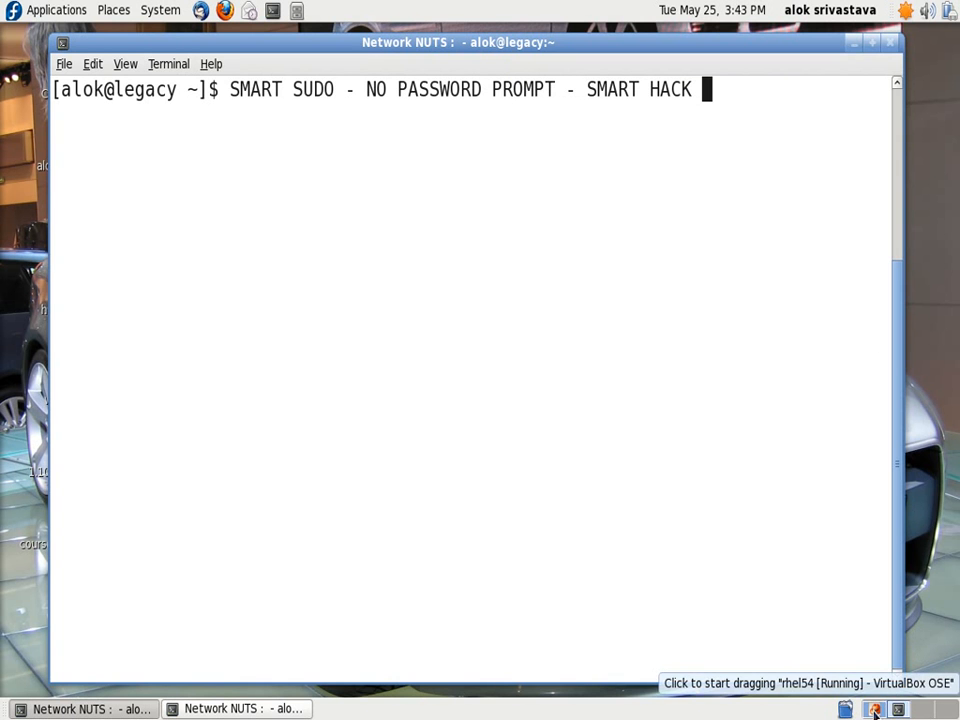
Step: In the rhel54 guest, run tail -2 /etc/passwd to show the pound and alok accounts
click(873, 708)
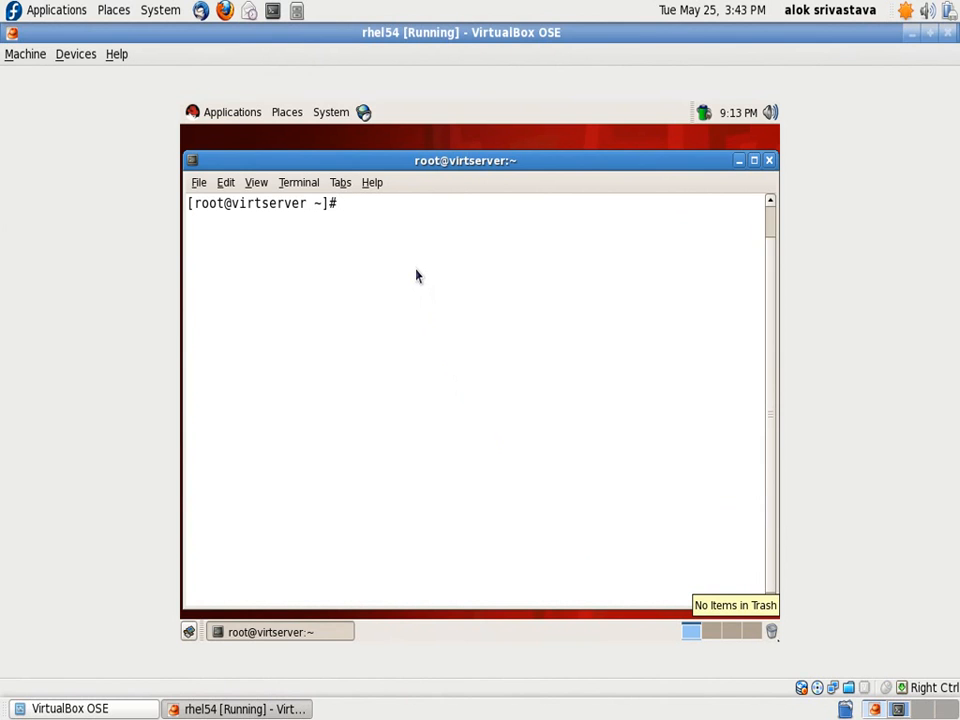
text(tail -)
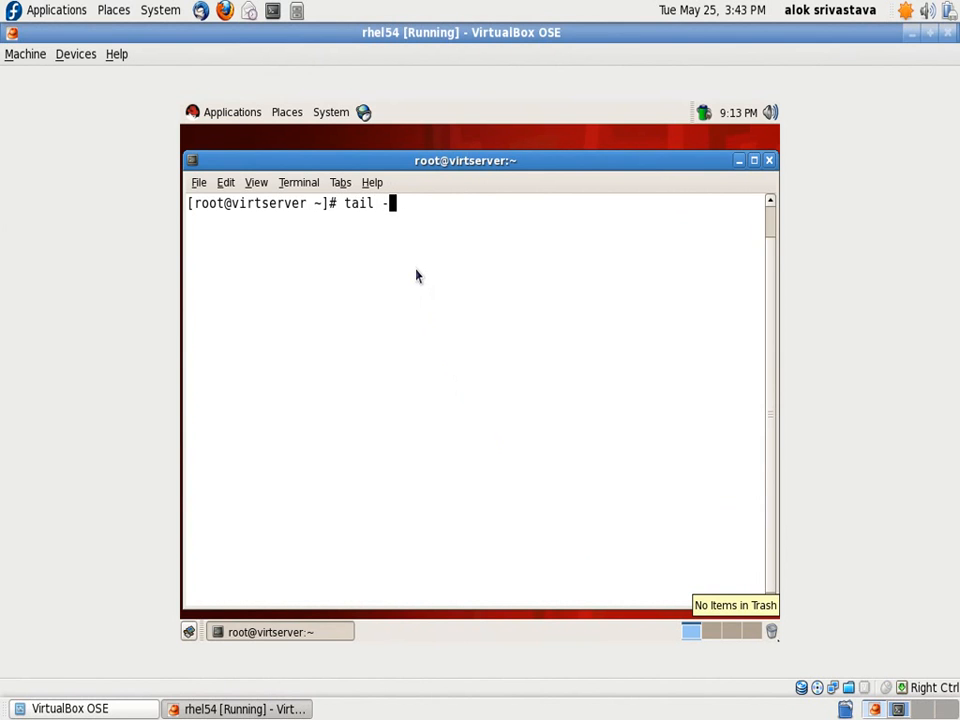
text(2 /etc/)
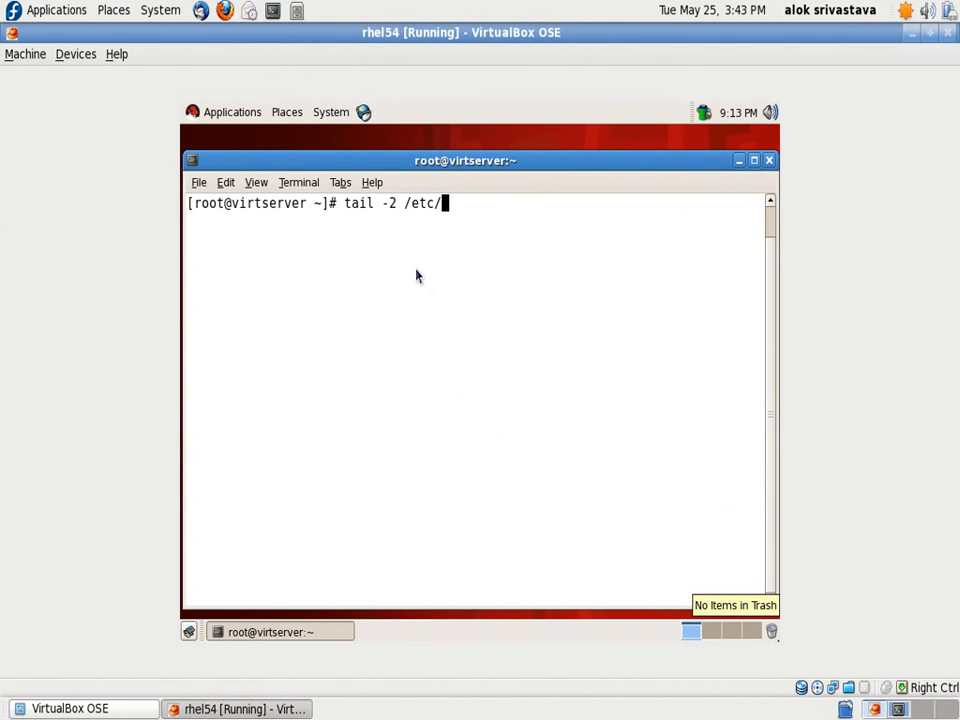
key(Return)
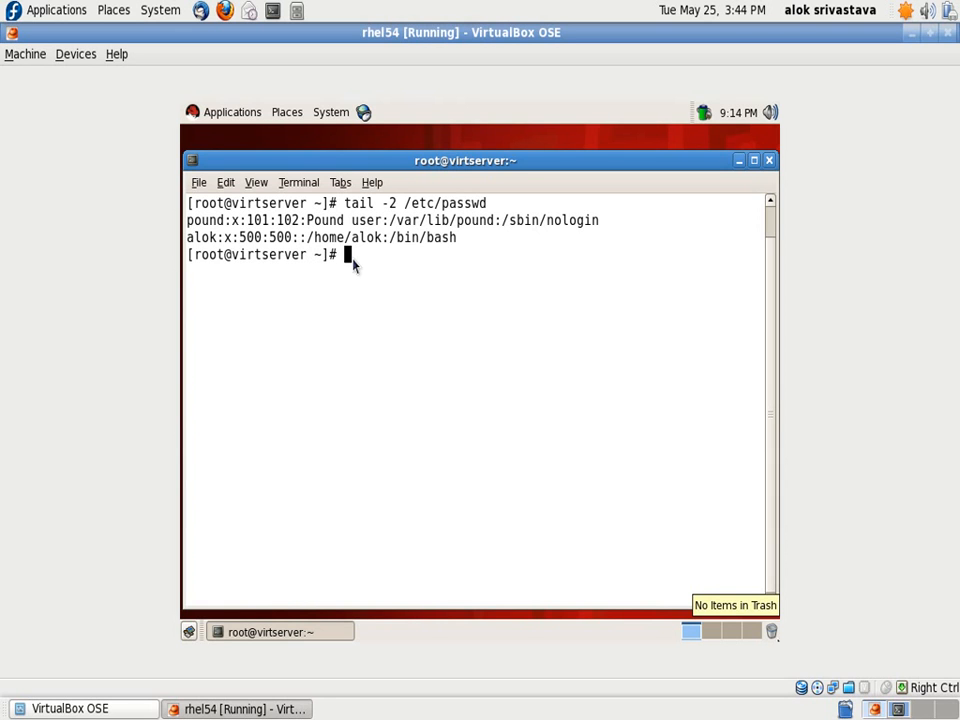
Step: Open /etc/sudoers in vim and insert the line 'alok ALL=/sbin/fdisk'
text(vim /)
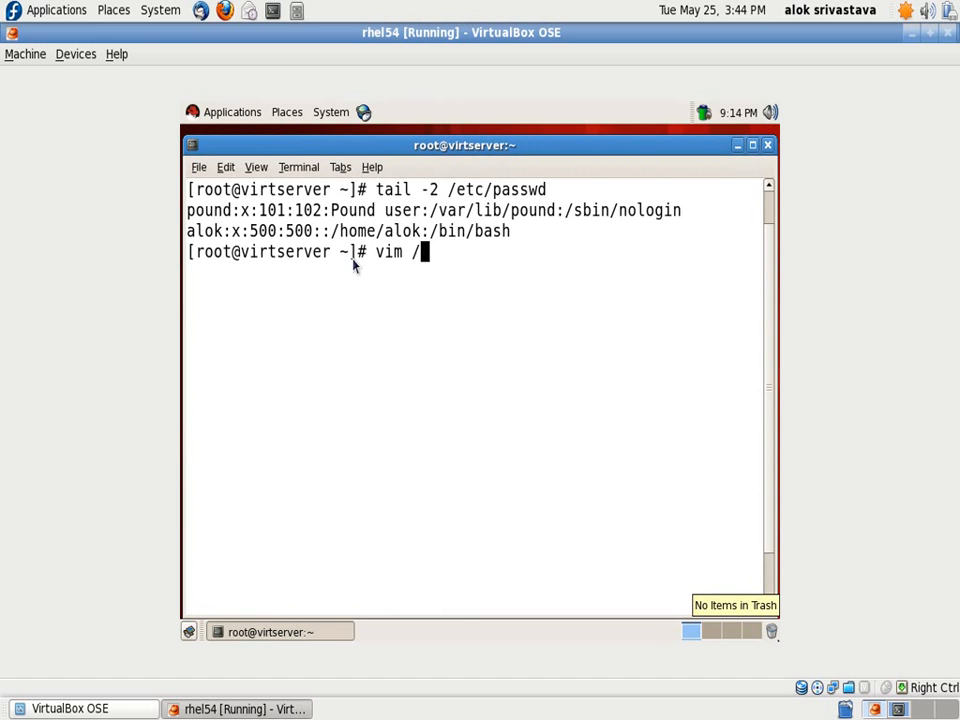
text(etc/sudoers)
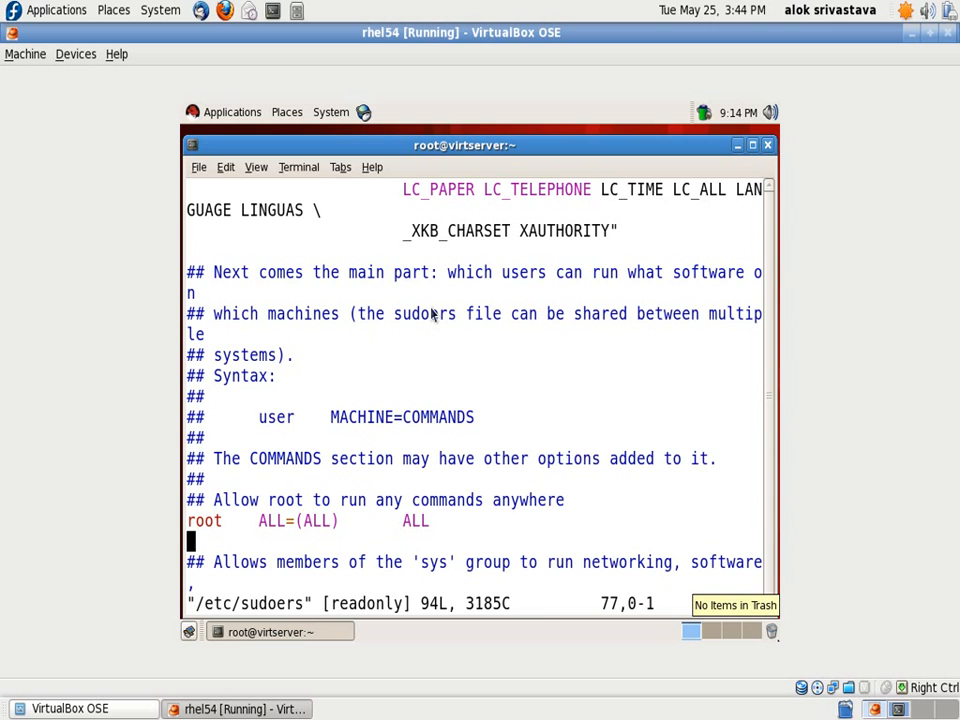
key(i)
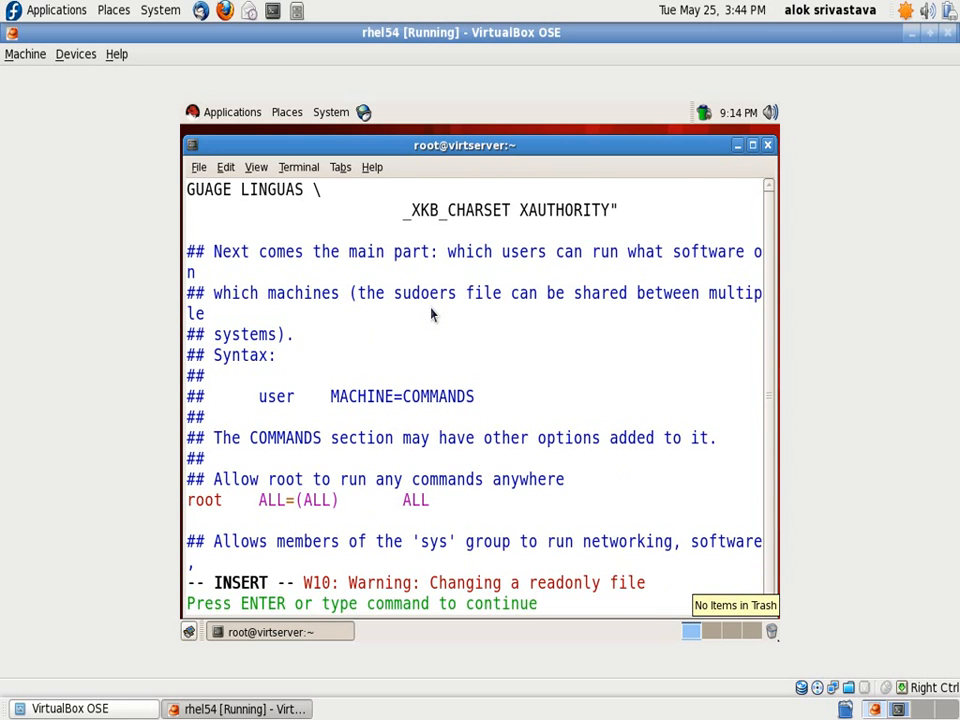
text(a)
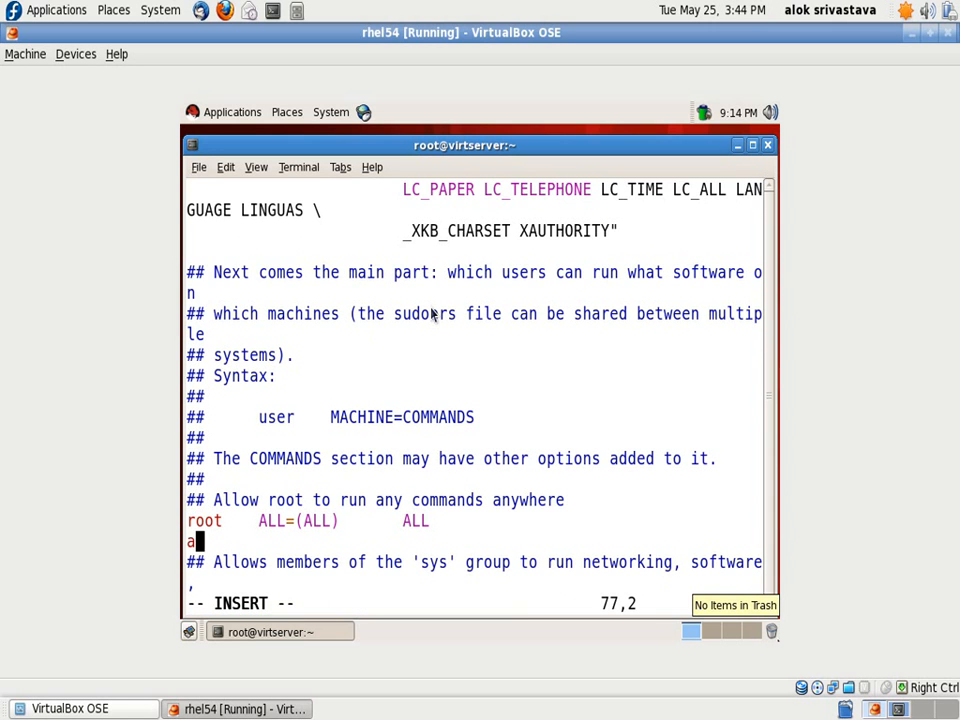
text(lok ALL)
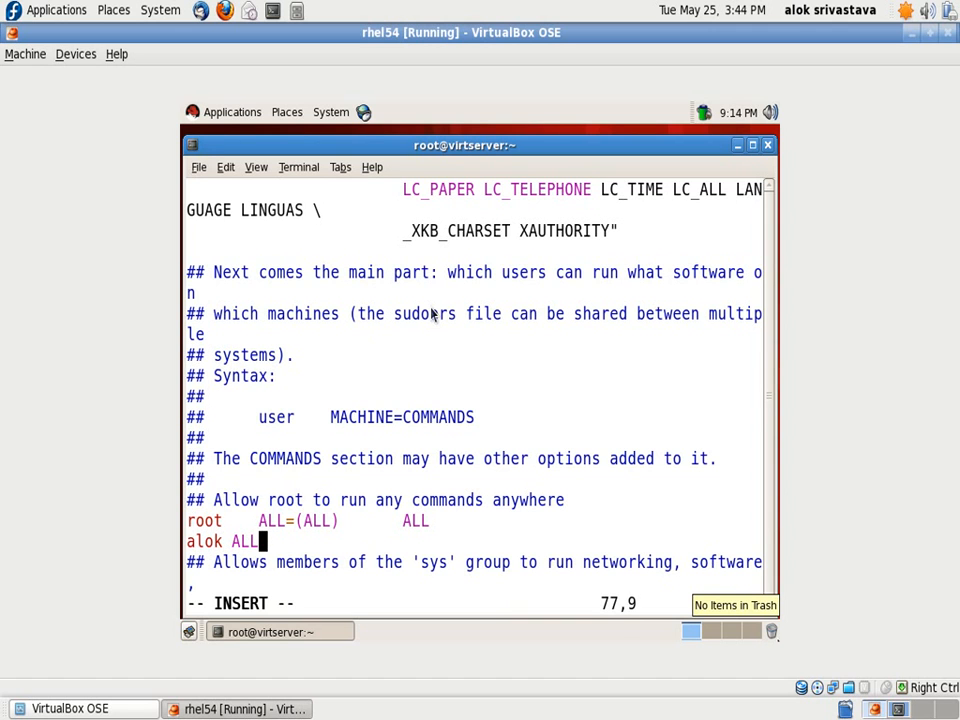
text(/sbin/f)
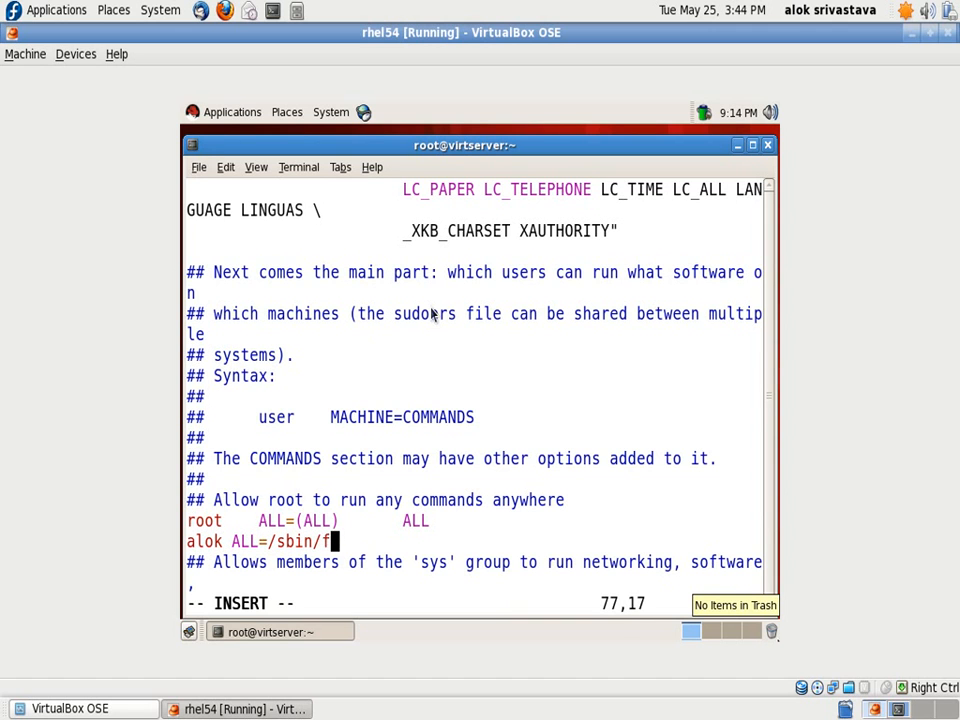
text(disk)
text(a)
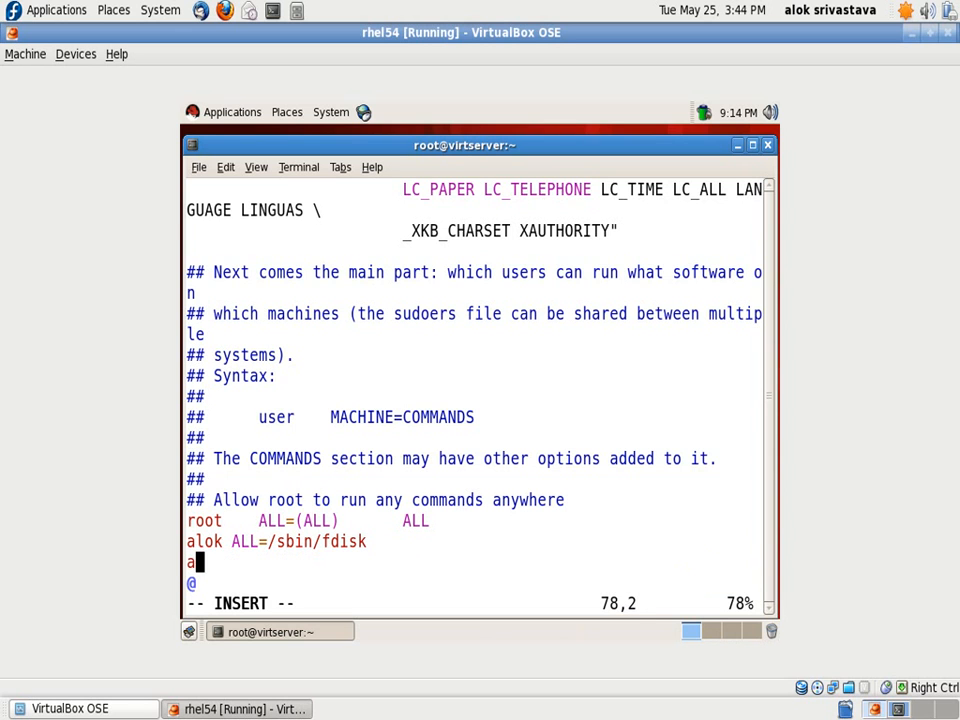
Step: Add the rule 'alok server1.networknuts.net=/sbin/fdisk', comment it out with #, and save
text(lok some)
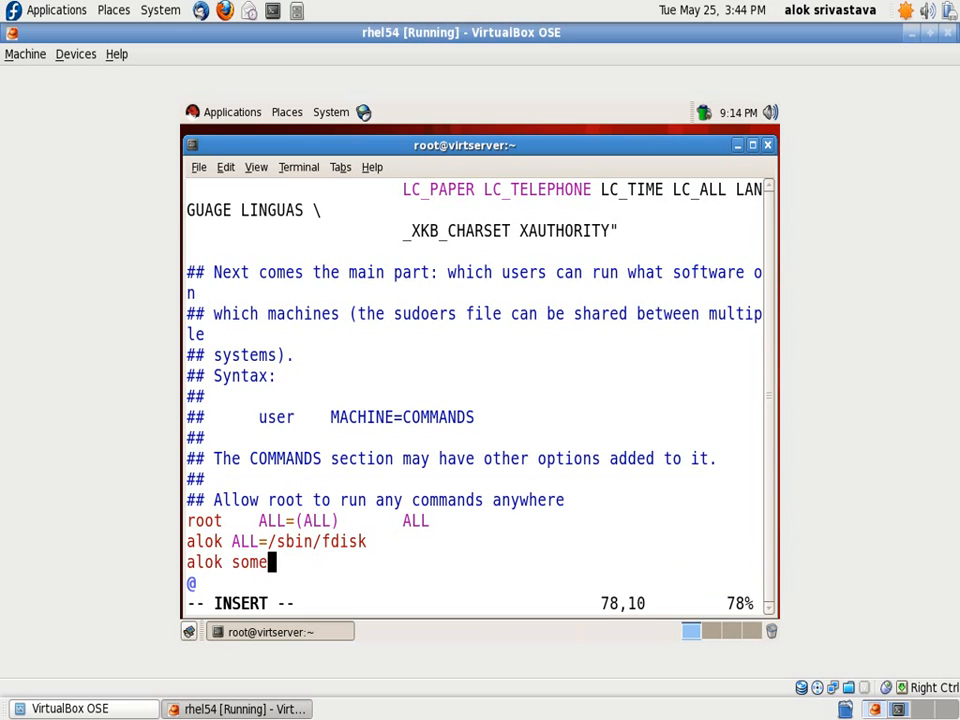
text(server.)
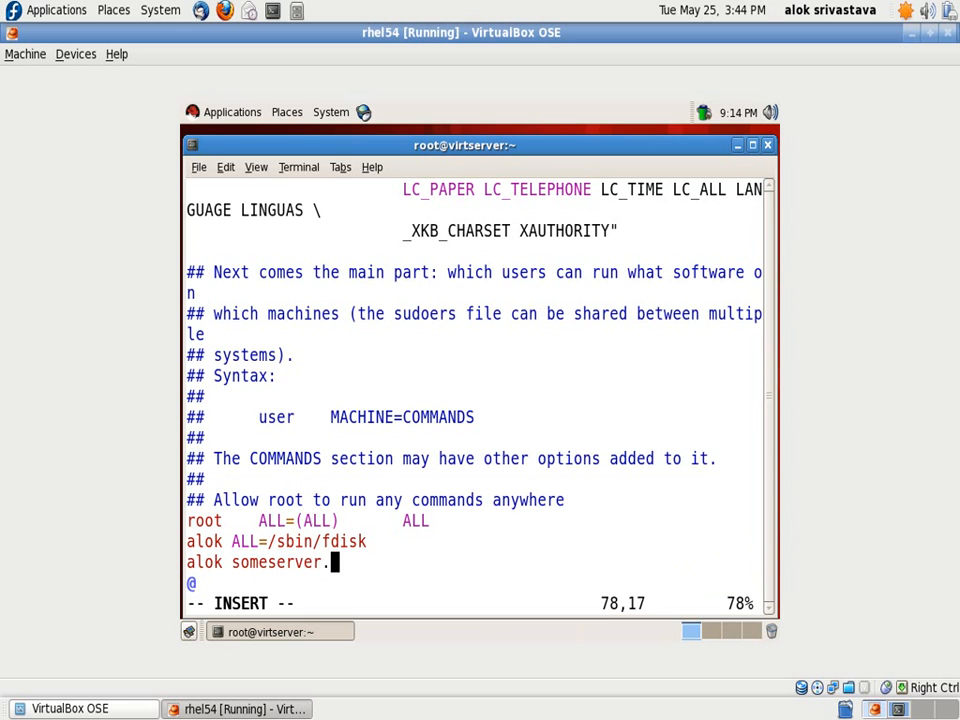
text(mycompany)
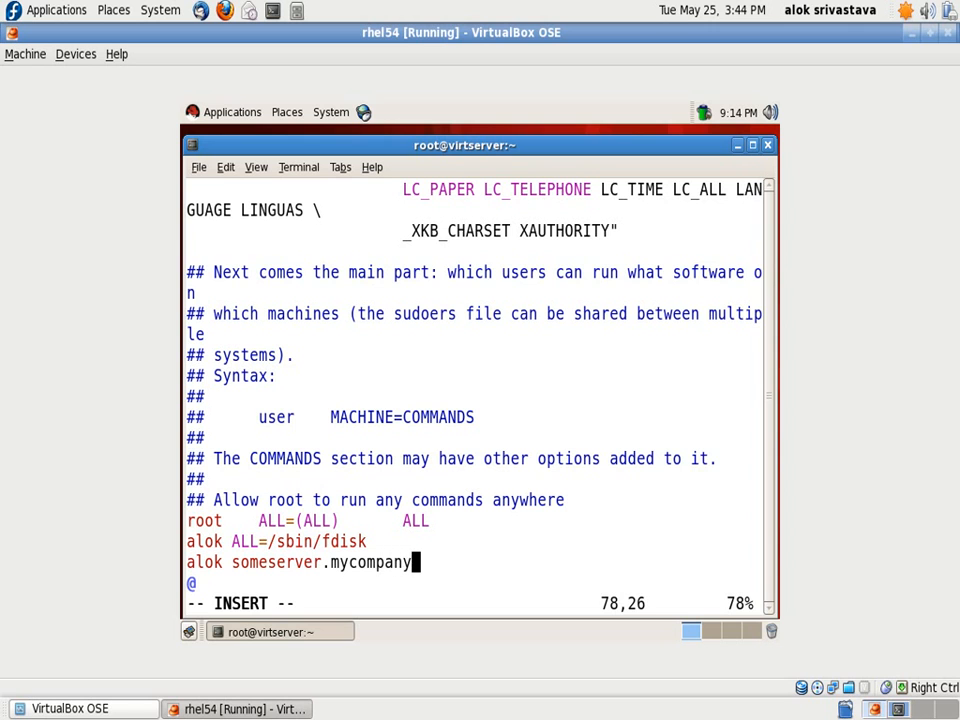
text(.com=)
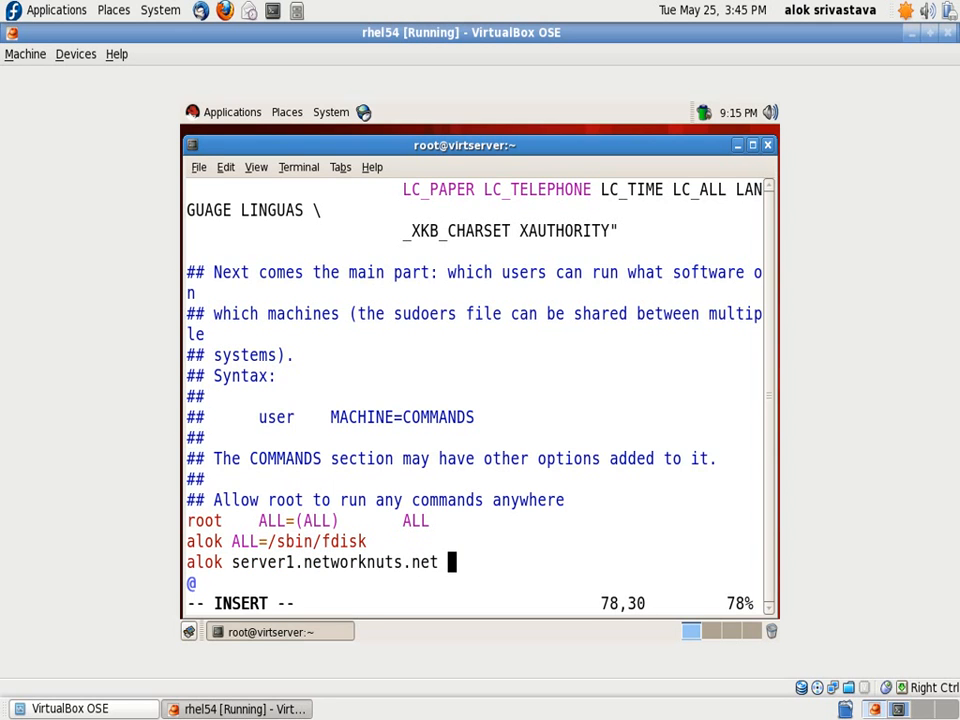
text(=/sbvi)
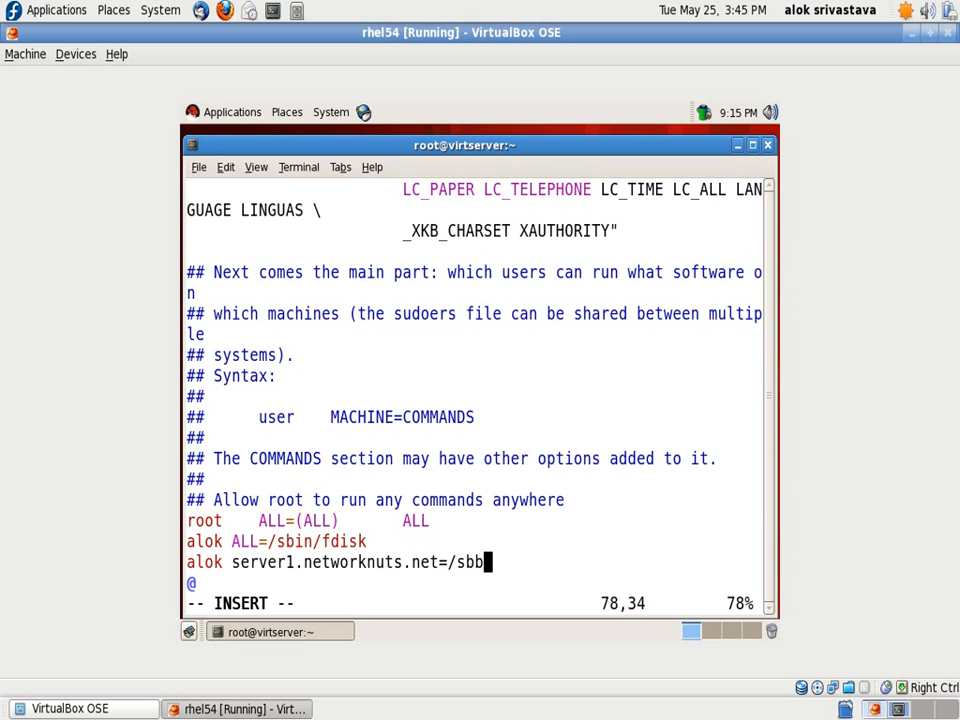
text(in/fdisk)
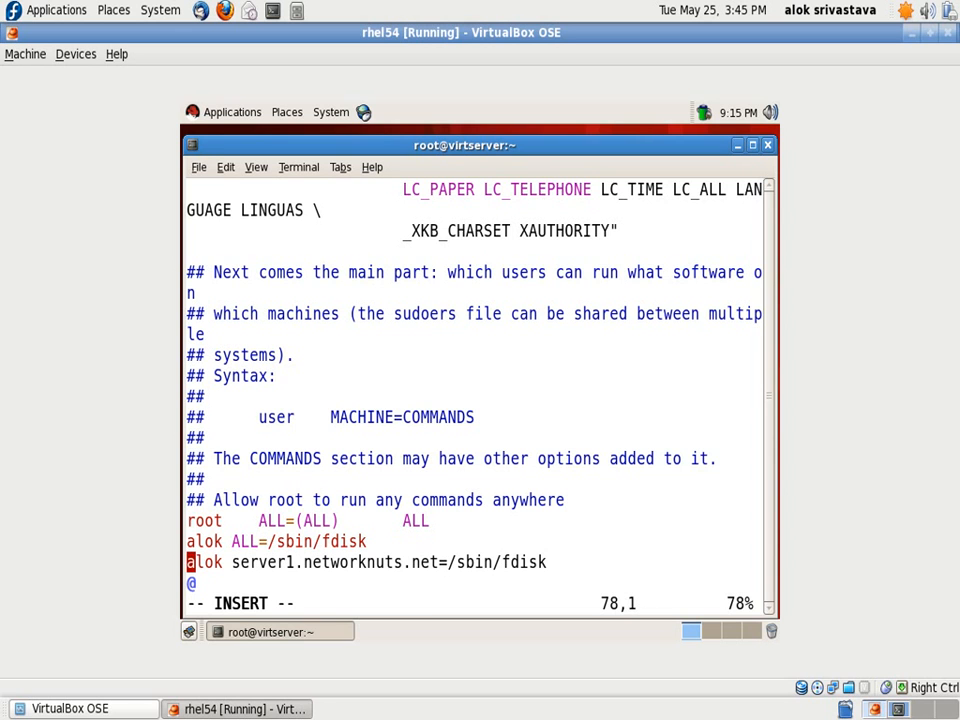
text(#)
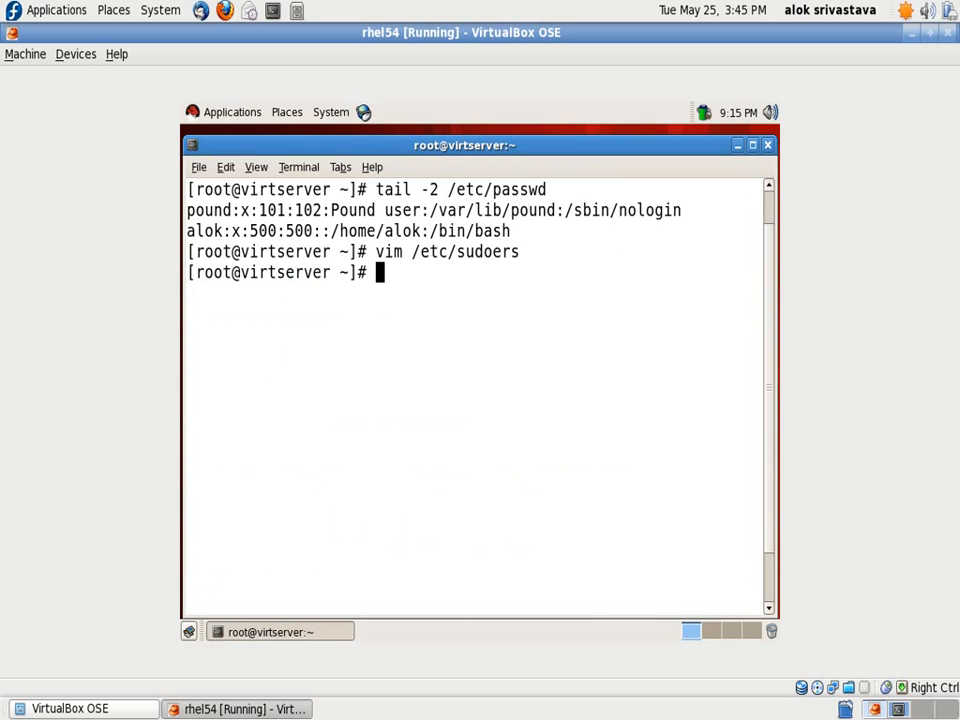
text(su - alok)
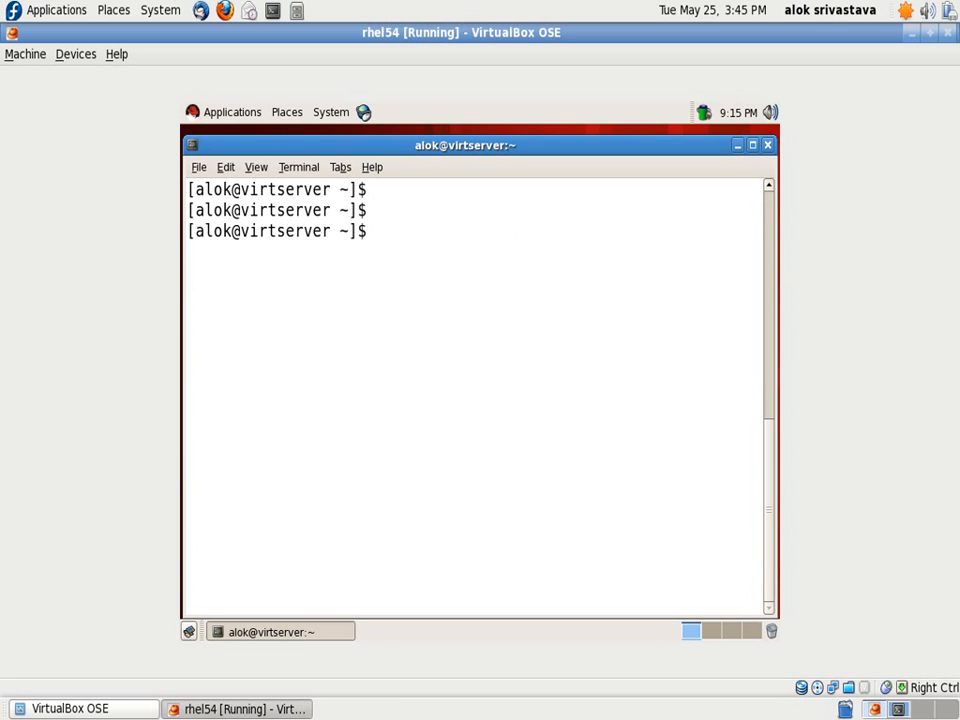
Step: As alok, try fdisk -l, then locate the binary with whereis fdisk
text(fdisk -l)
text(/si)
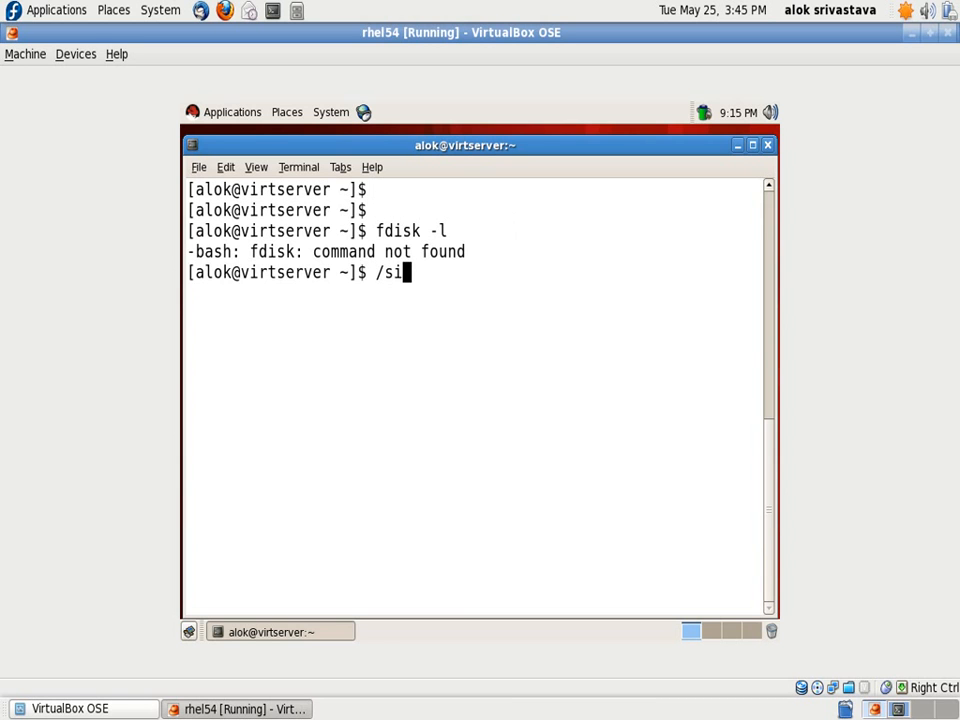
text(bin/)
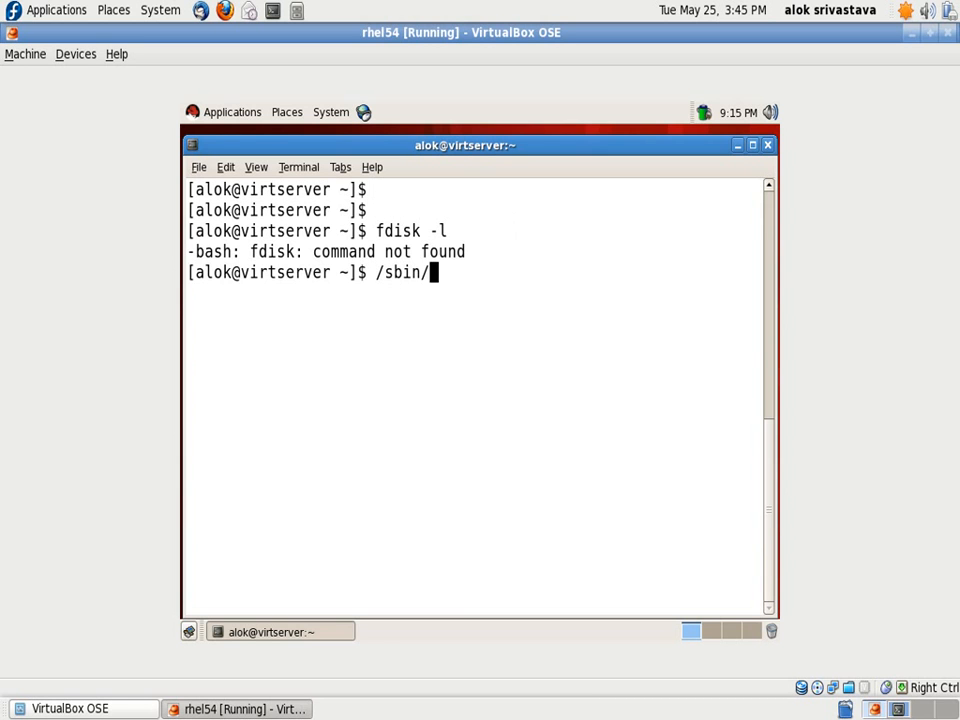
key(ctrl+u)
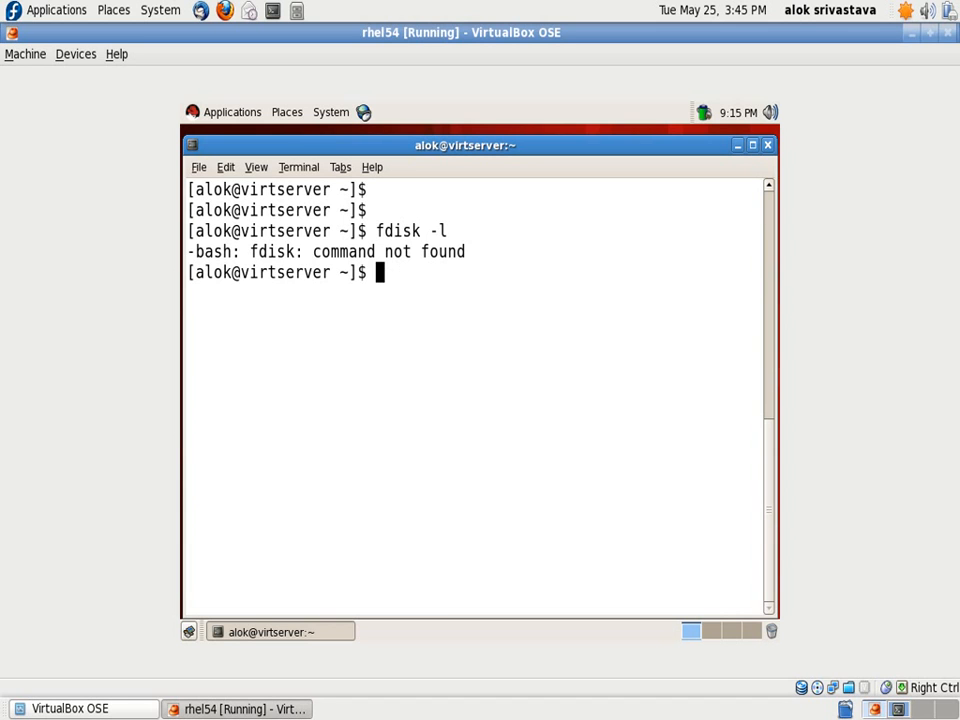
text(whereis fdisk)
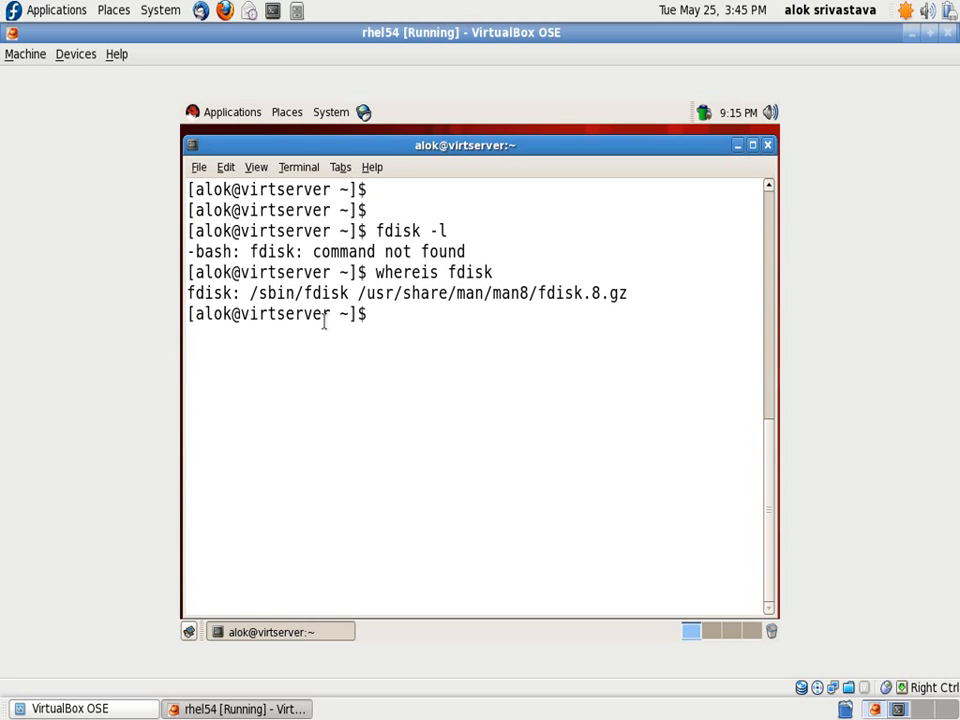
Step: Run /sbin/fdisk -l directly and then via sudo, before exiting to root
text(/sbin/fdisk -l)
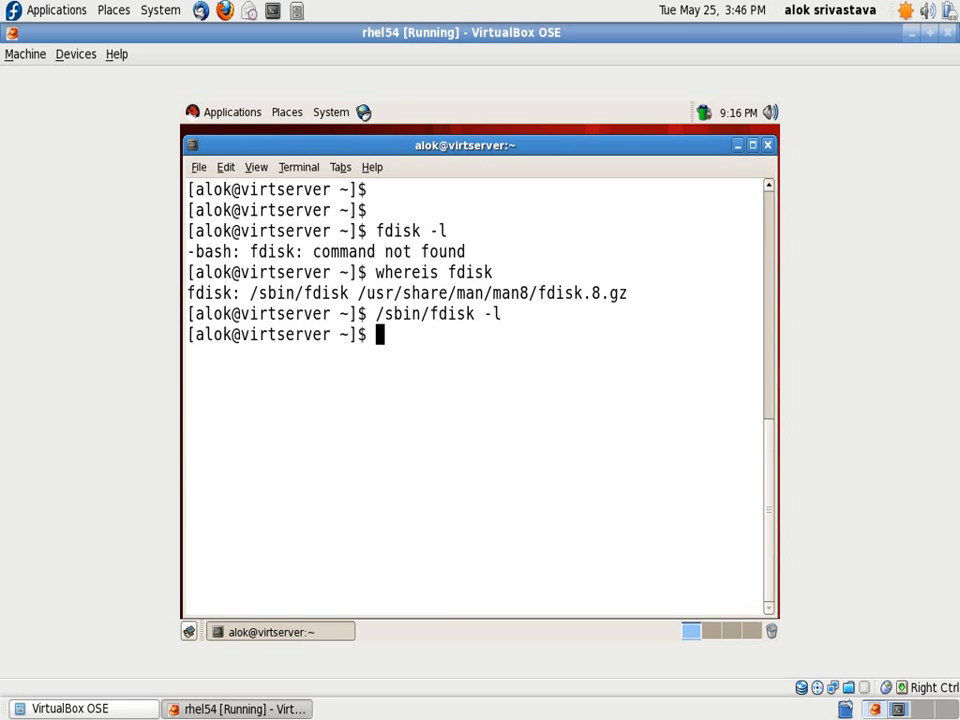
text(s)
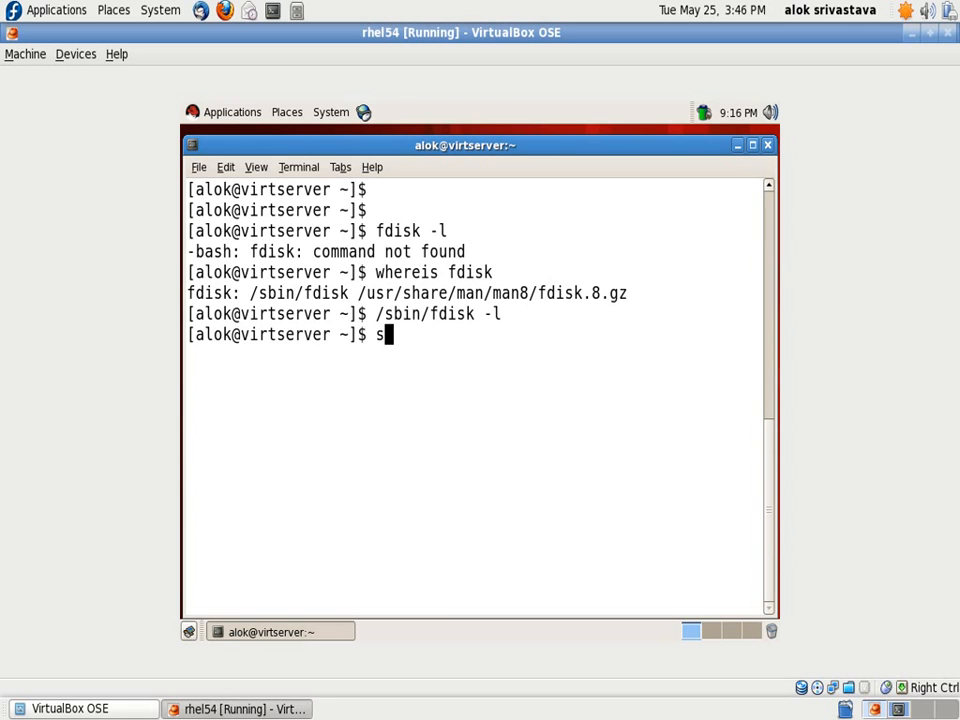
text(udo /sbin/)
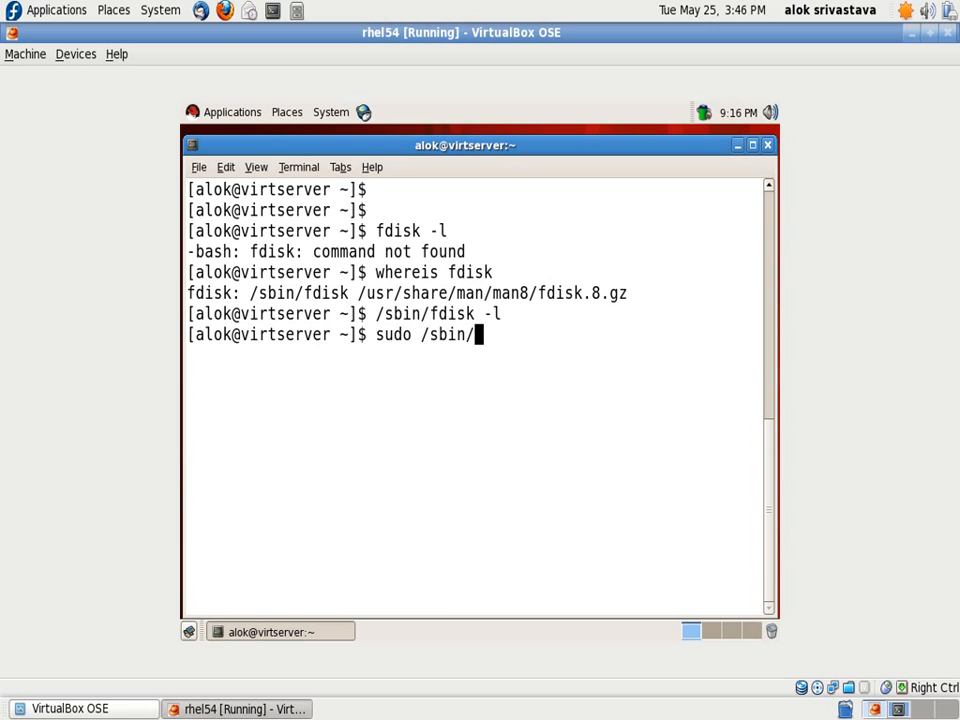
text(fdsi)
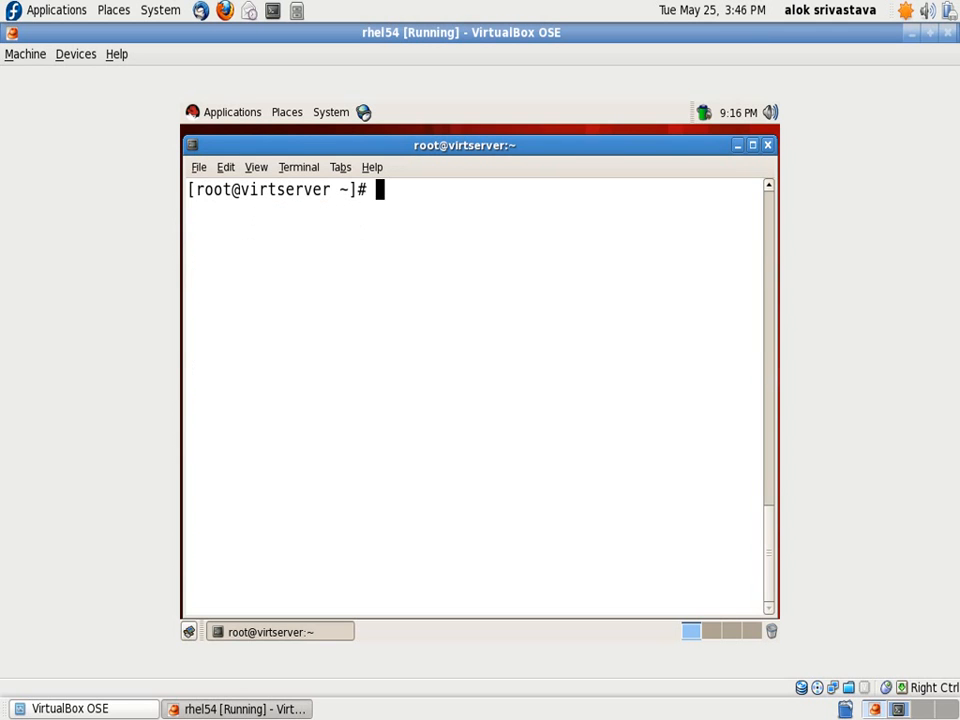
Step: Change the alok rule in /etc/sudoers to 'alok ALL=NOPASSWD: /sbin/fdisk' and save
text(vim /etc/)
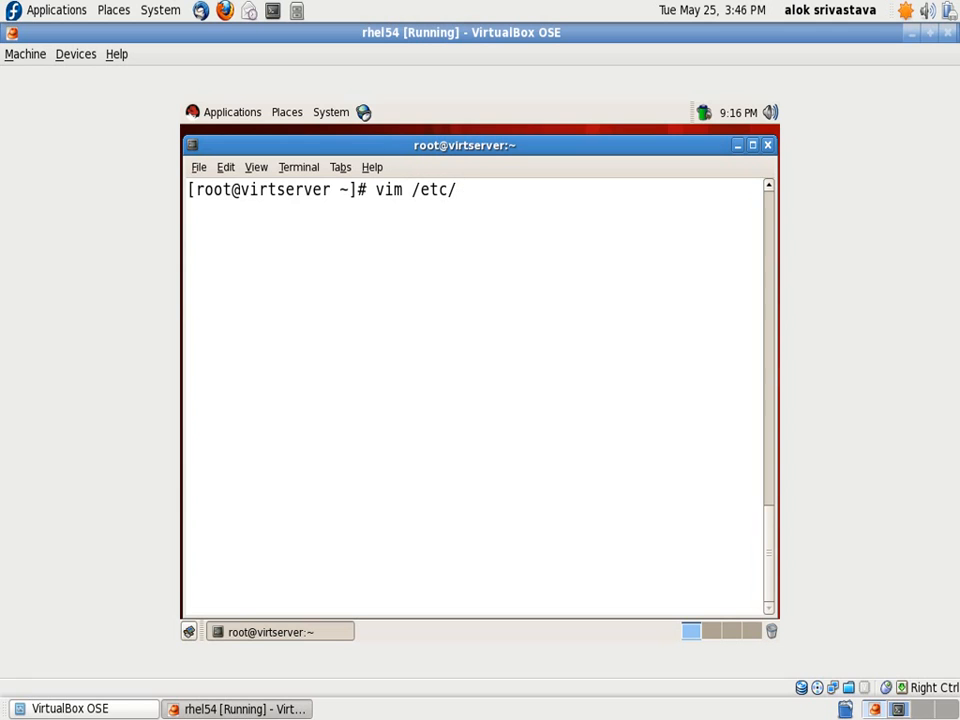
text(sudoers)
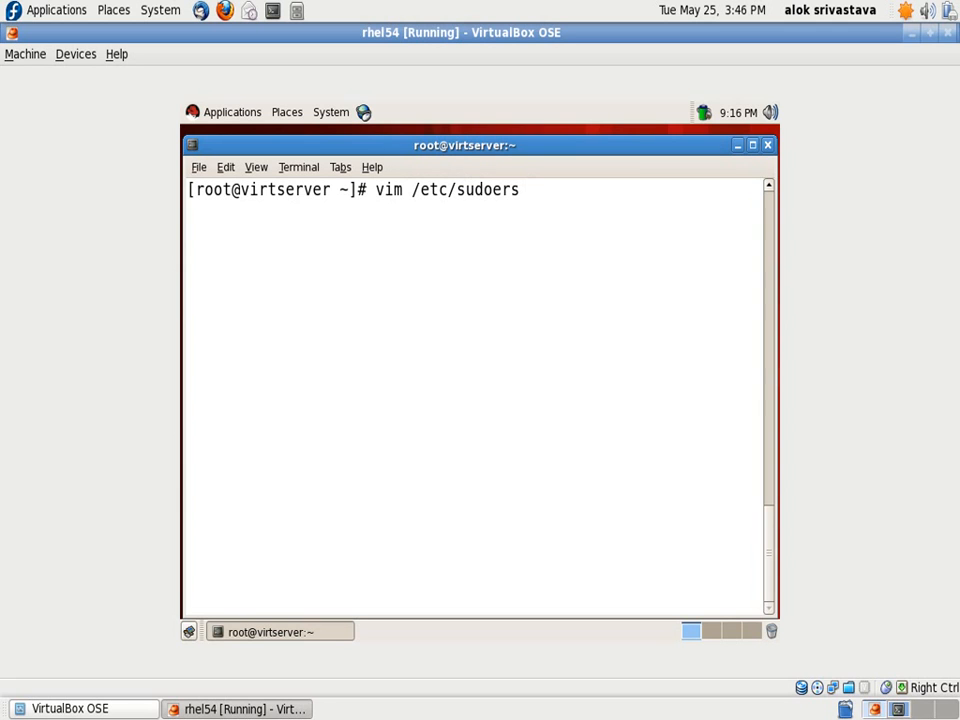
key(Return)
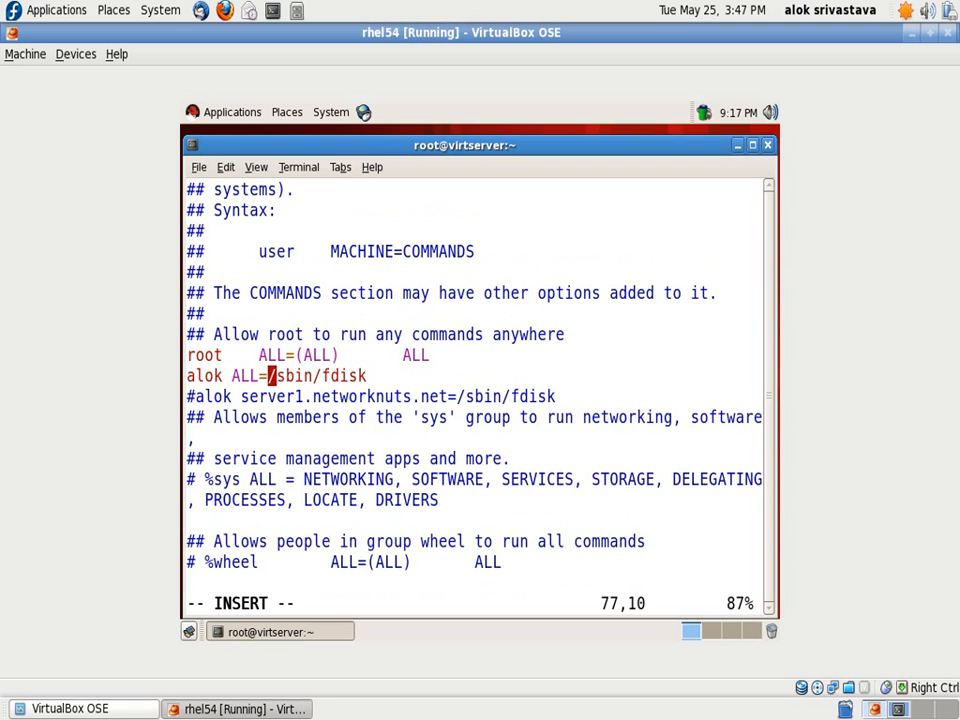
text(NOPASSWD:)
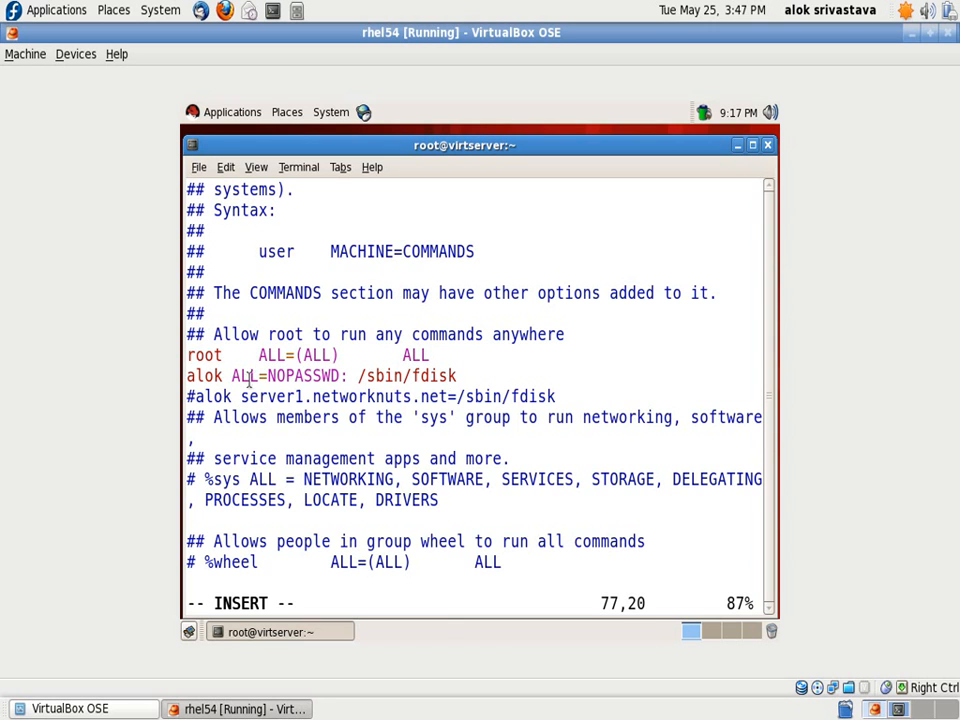
double_click(300, 376)
text(su)
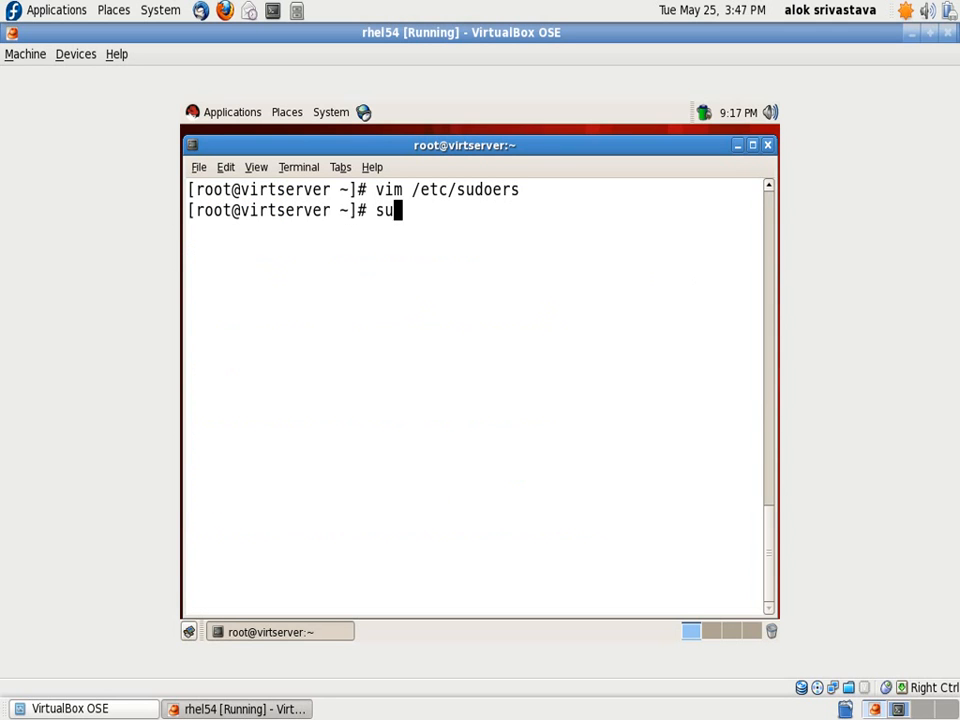
Step: As alok, run sudo /sbin/fdisk -l, then reopen /etc/sudoers as root to view the rule
text(- alok)
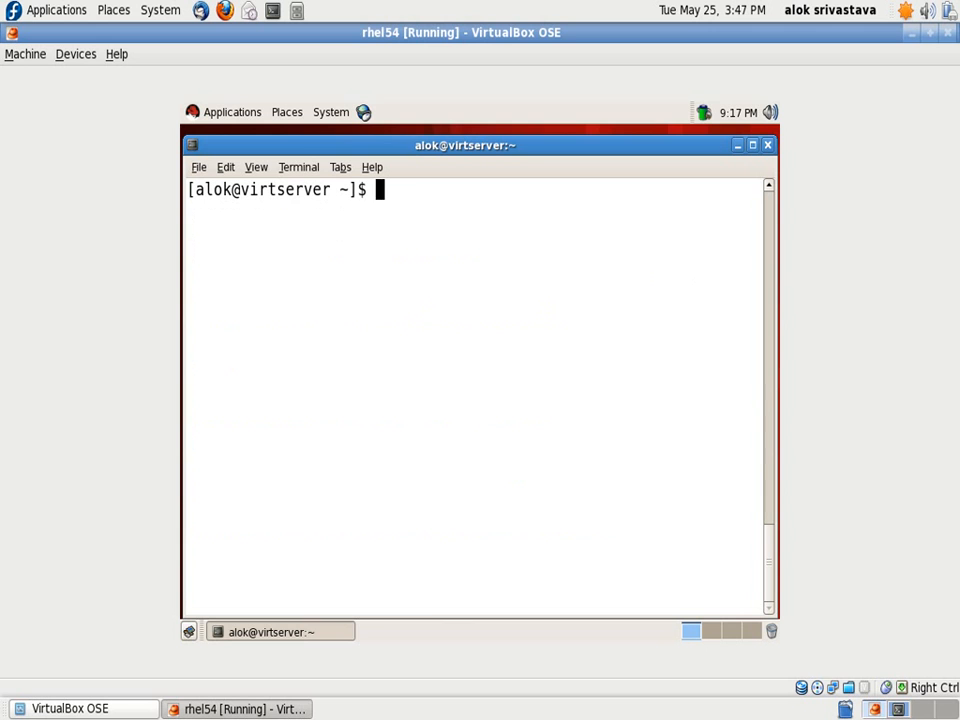
text(sudo /sbin/fdisk -l)
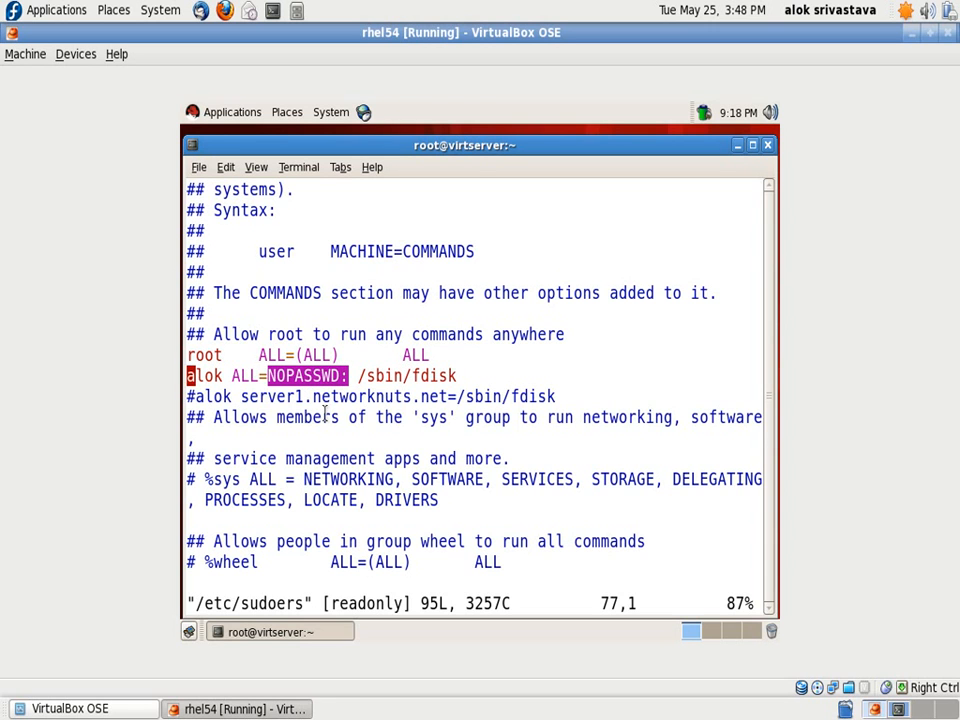
Step: Quit the sudoers file in vim with :wq
text(:wq)
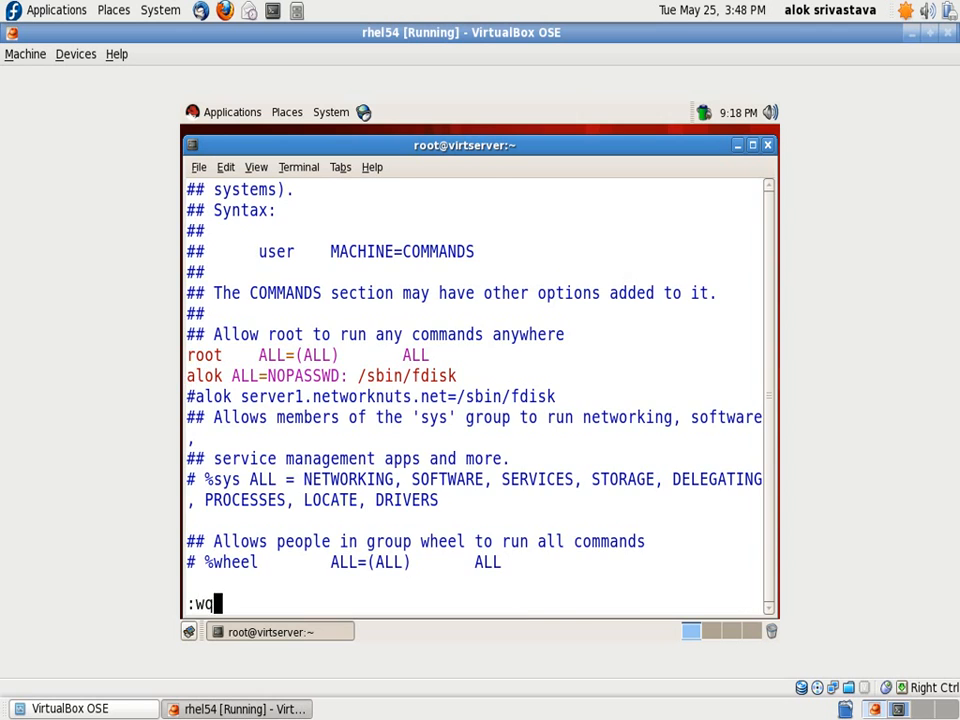
key(Return)
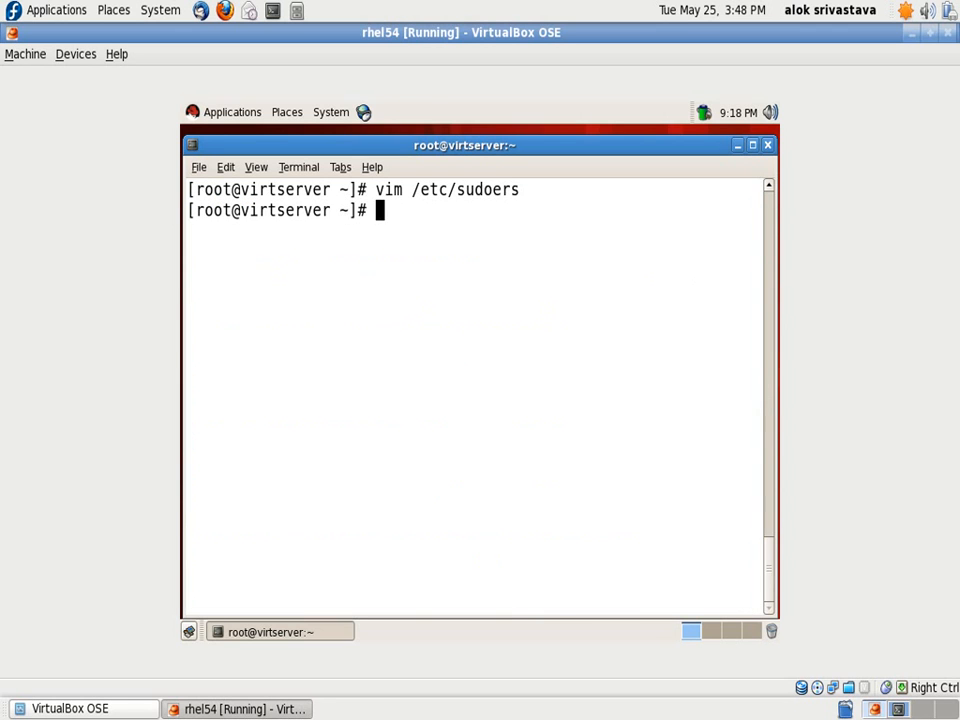